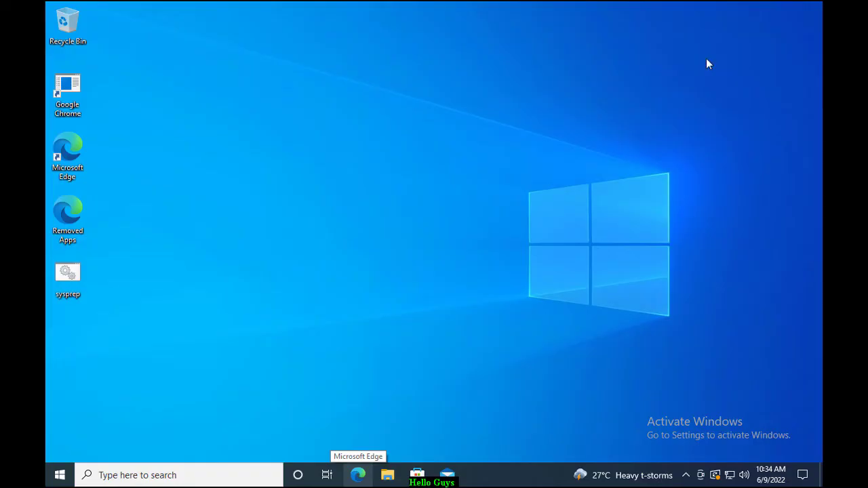
mouse_move(372, 190)
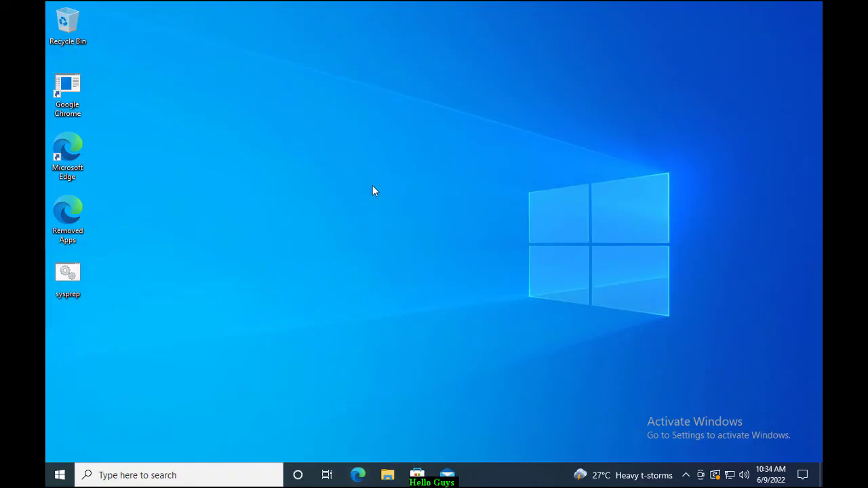
mouse_move(359, 189)
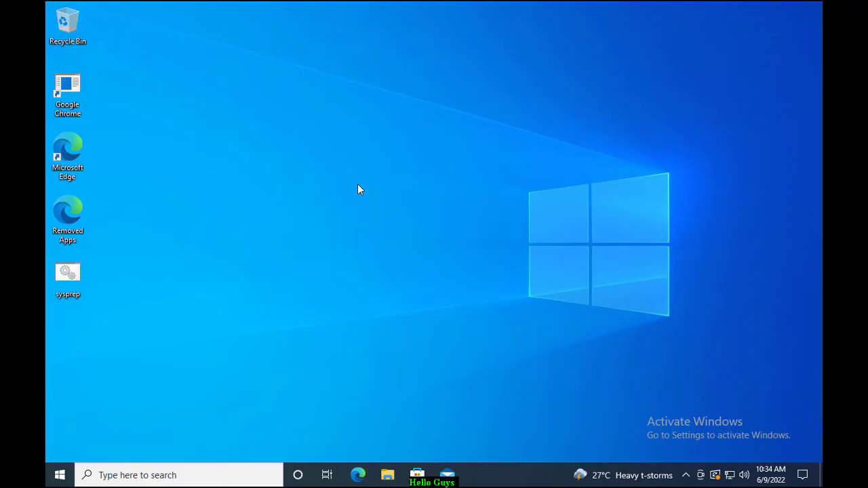
mouse_move(352, 189)
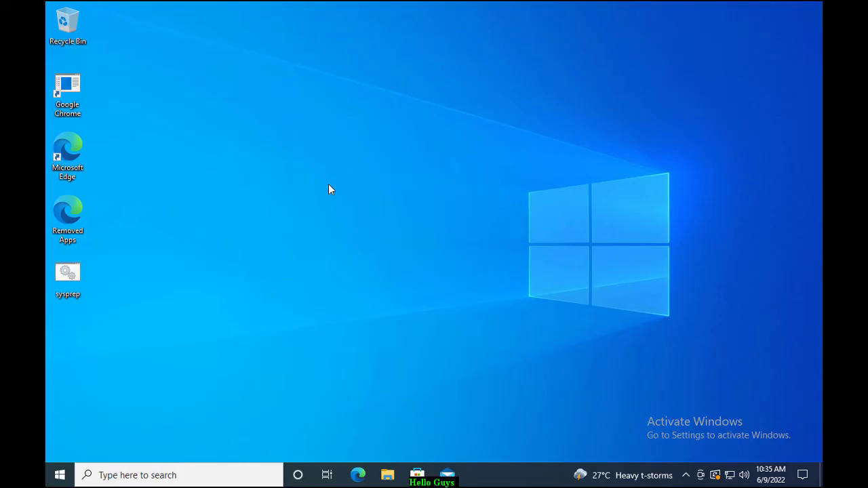
mouse_move(112, 443)
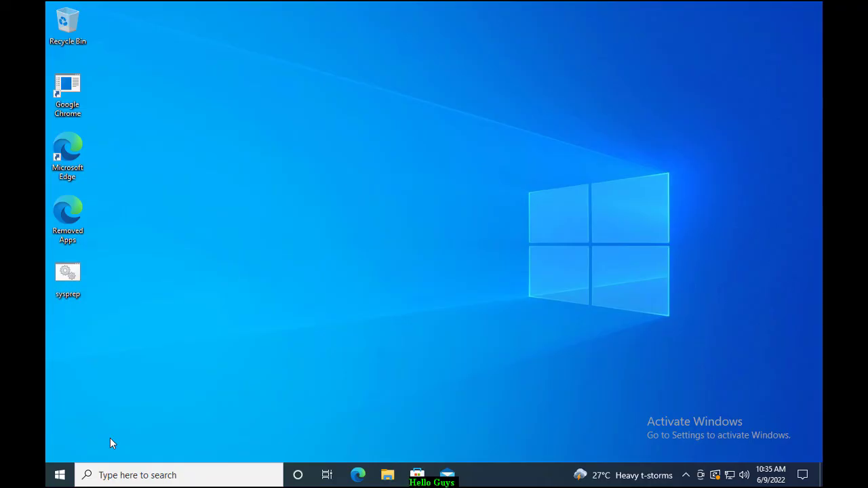
Open Device Manager from the Start menu and start updating the first VMware Virtual disk's driver.
right_click(59, 474)
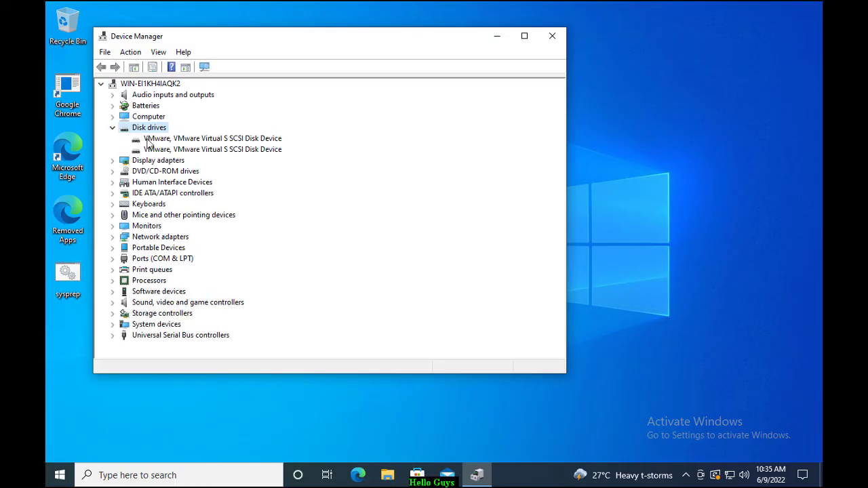
click(212, 139)
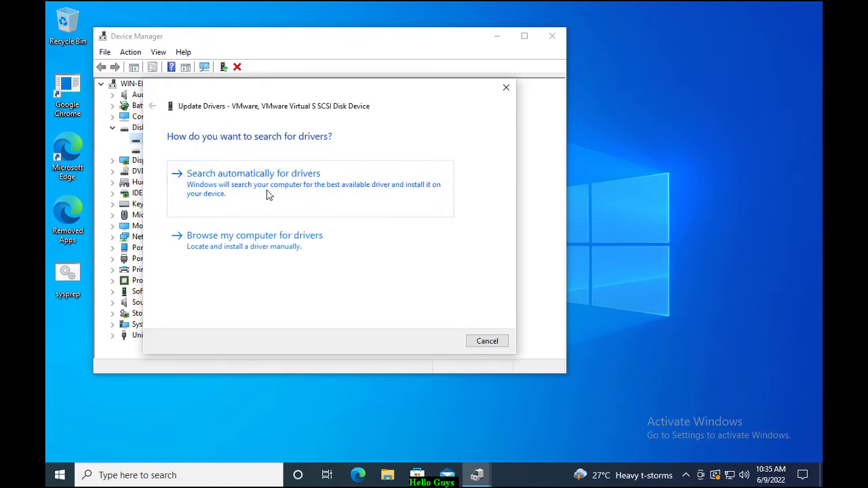
mouse_move(345, 209)
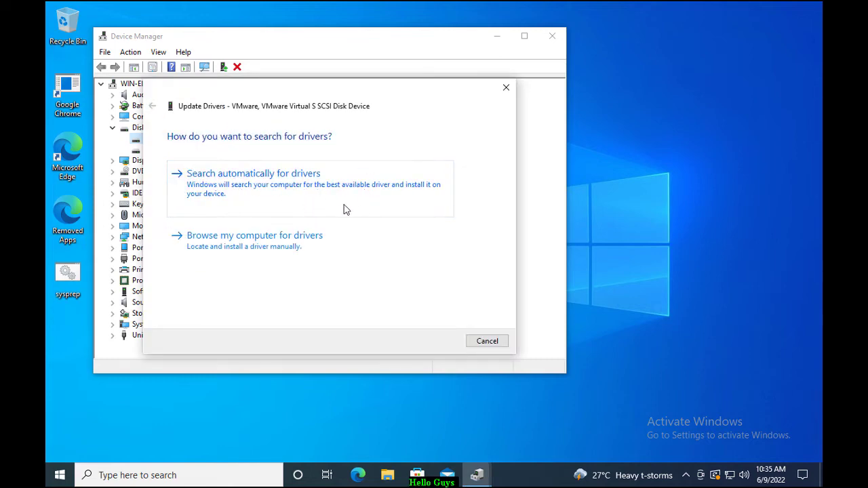
mouse_move(378, 205)
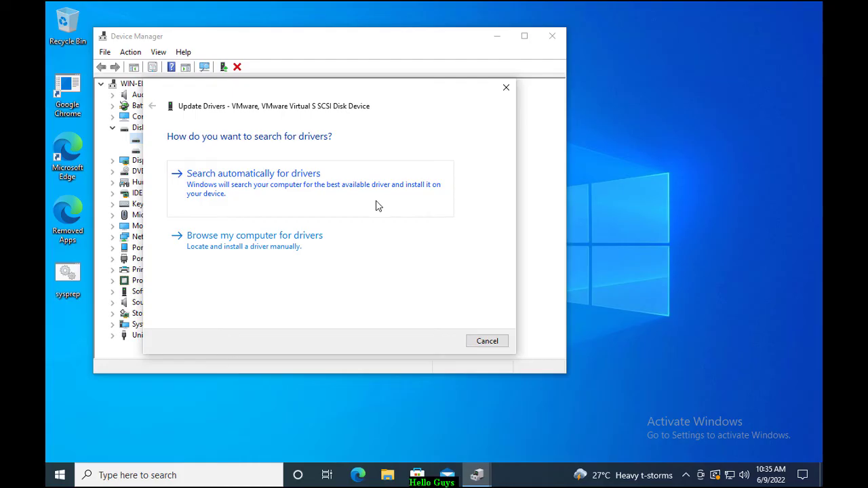
Try browsing Local Disk (C:) for a driver manually, then cancel the manual search.
click(254, 235)
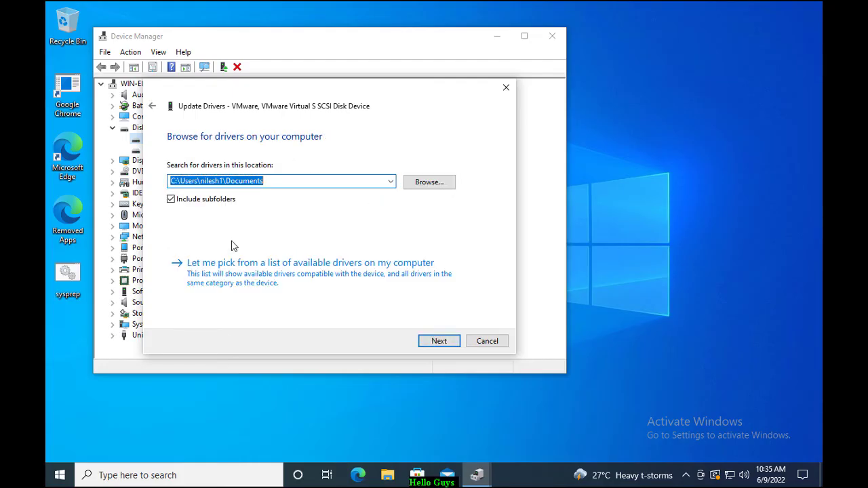
mouse_move(429, 182)
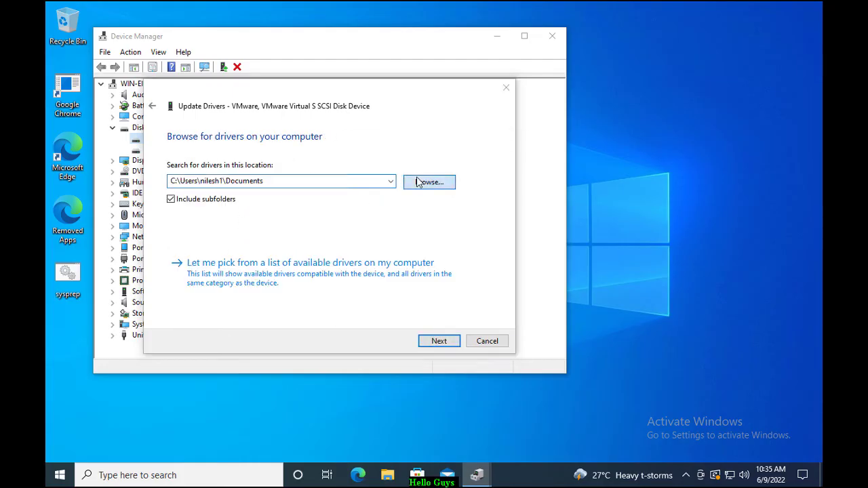
click(428, 182)
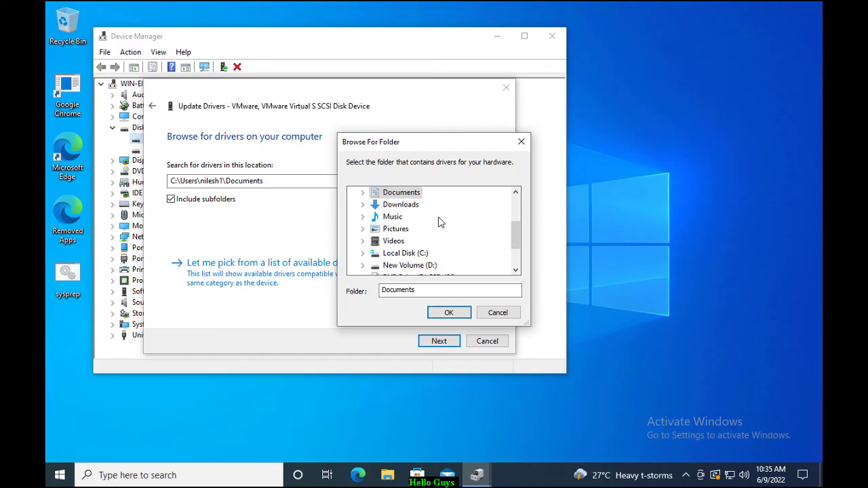
click(405, 253)
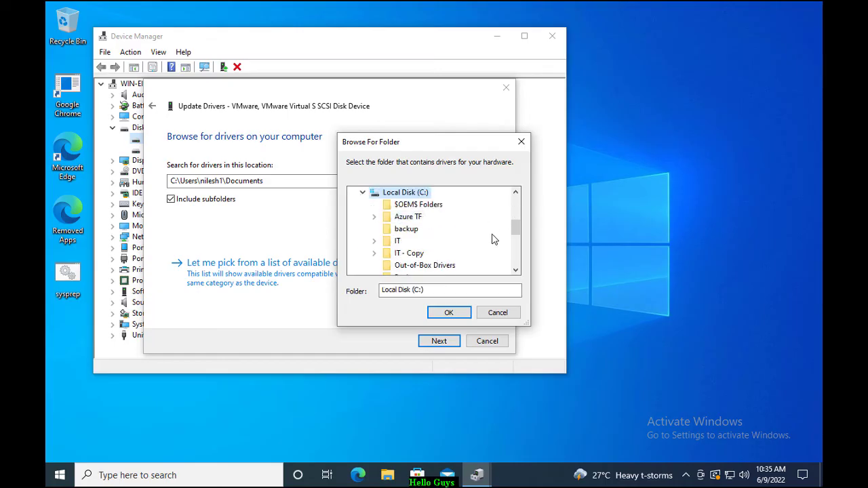
click(497, 312)
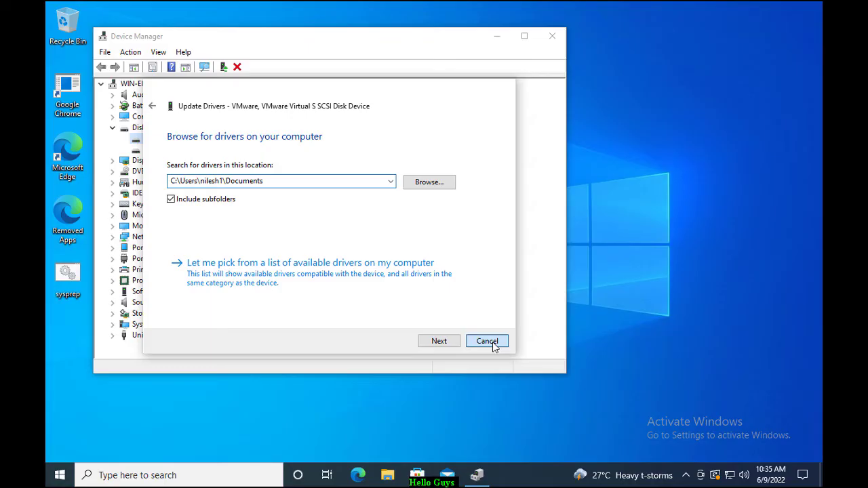
click(487, 340)
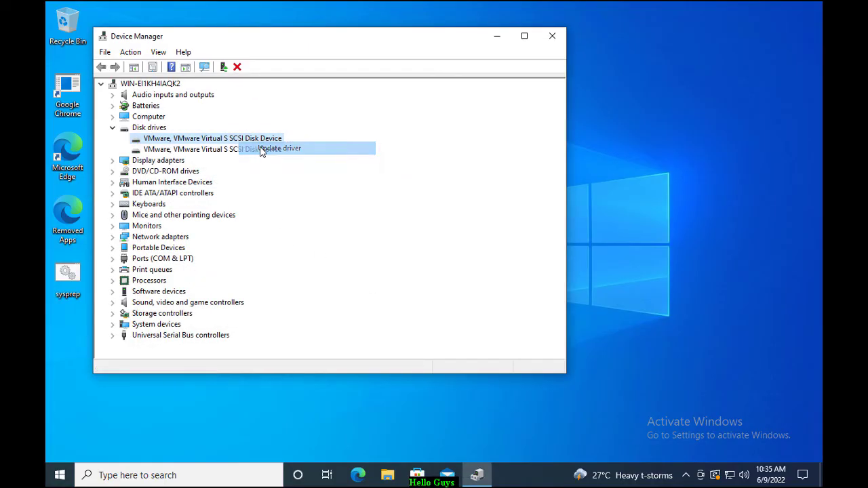
Rerun the driver update, confirm the best driver is already installed, and close Device Manager.
click(278, 148)
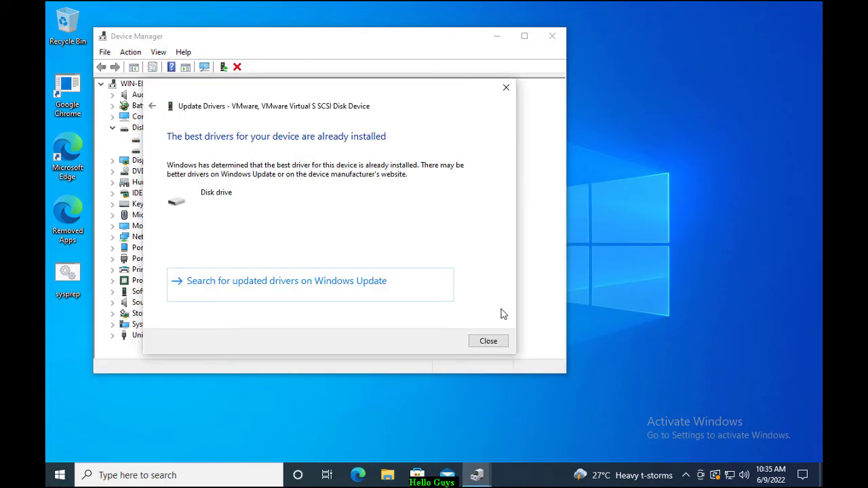
click(487, 341)
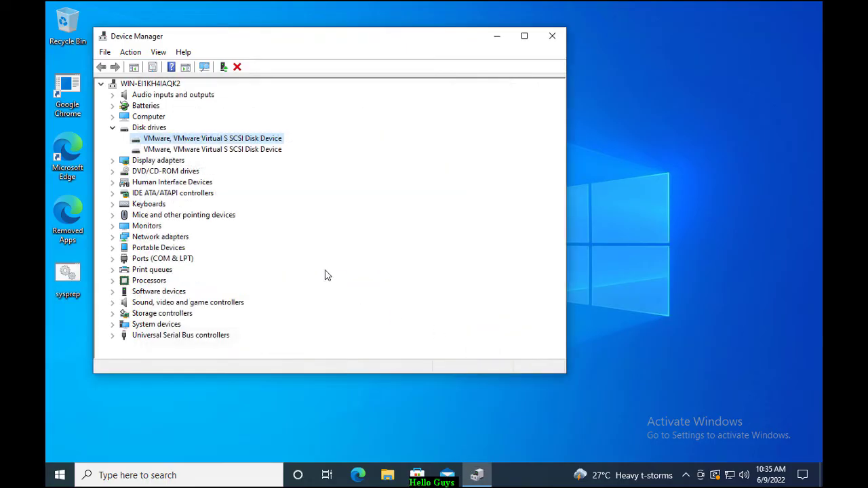
click(552, 35)
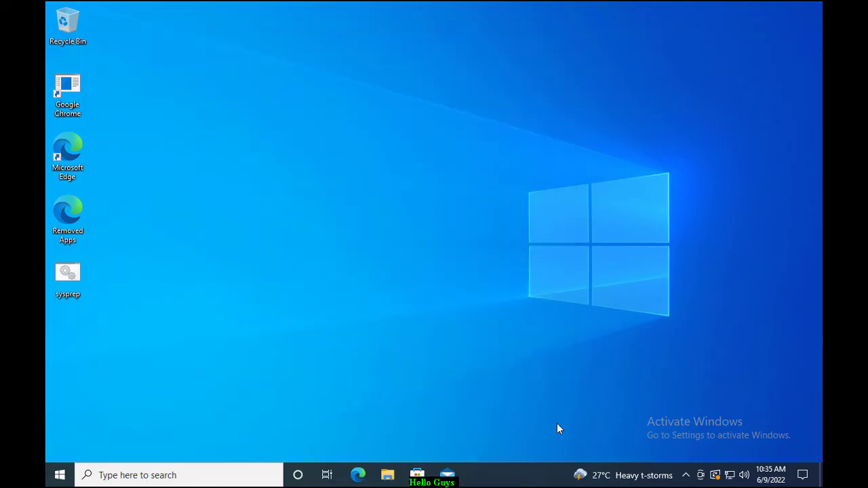
mouse_move(303, 400)
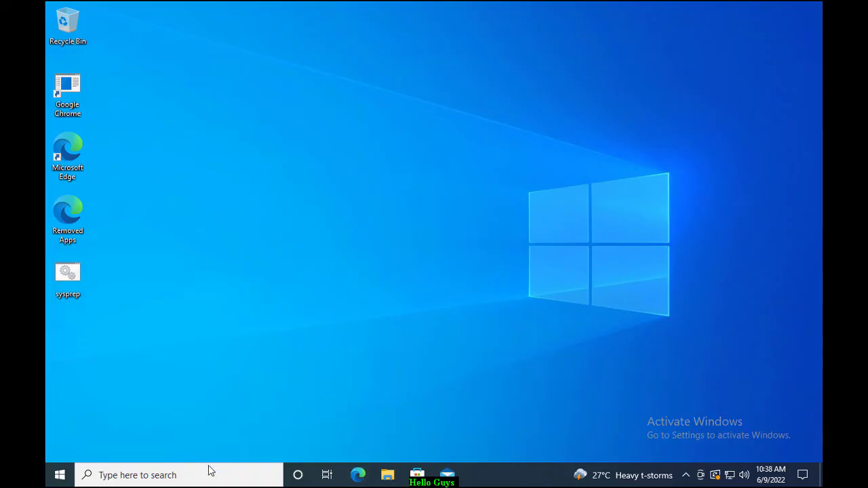
click(177, 475)
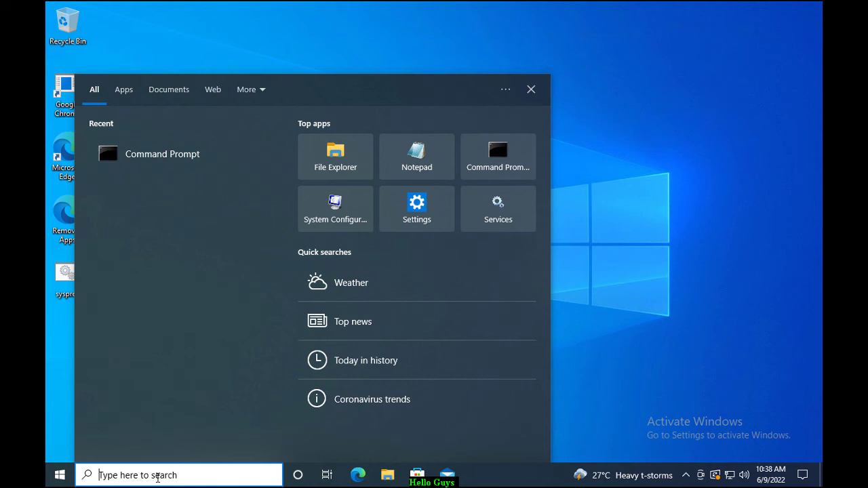
Search 'cmd' and run Command Prompt as administrator, approving User Account Control.
text(cmd)
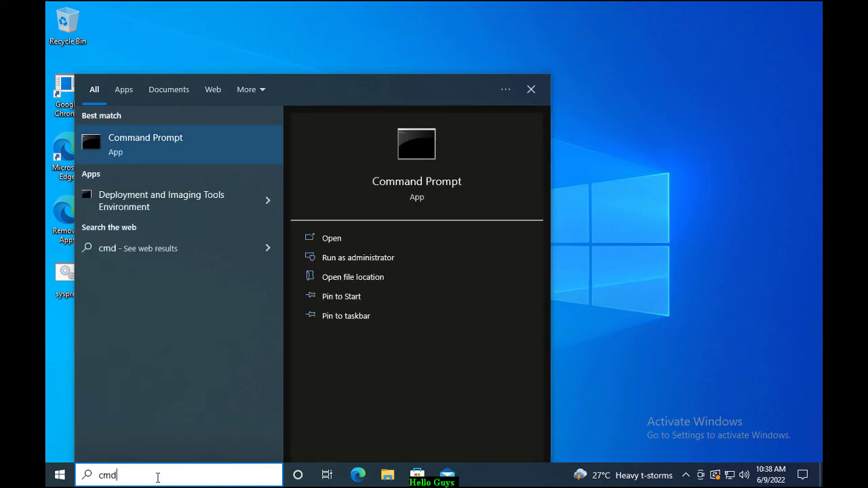
mouse_move(145, 142)
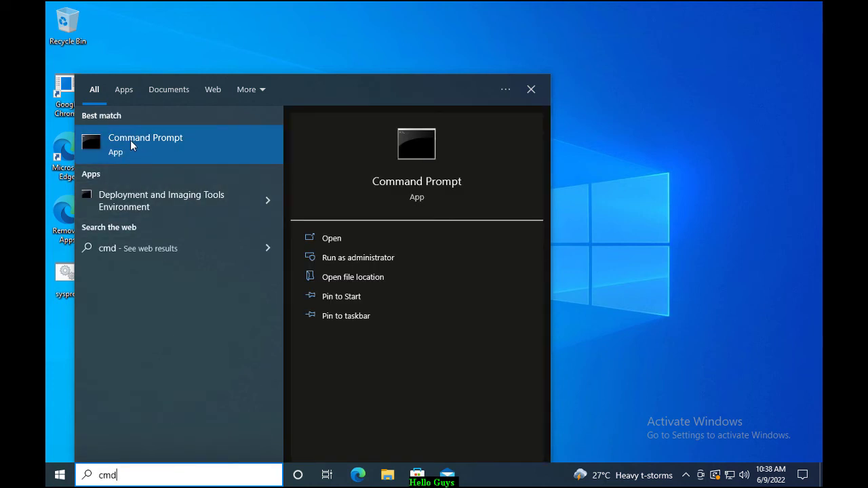
right_click(145, 143)
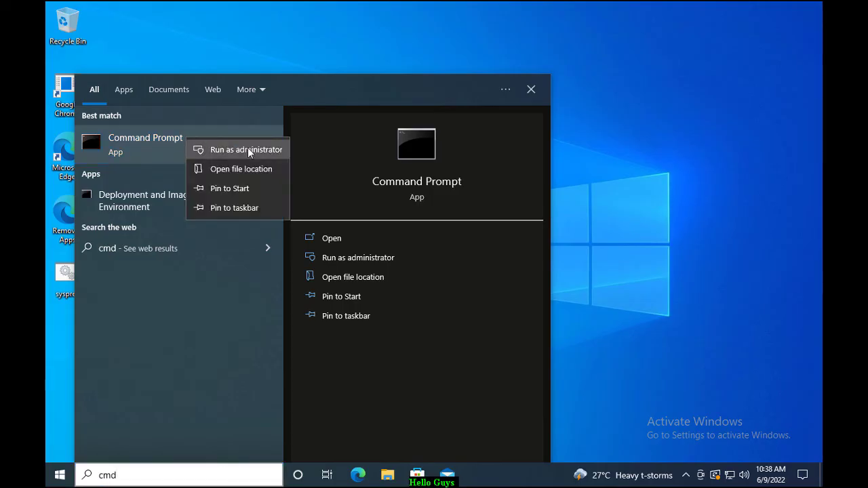
click(248, 149)
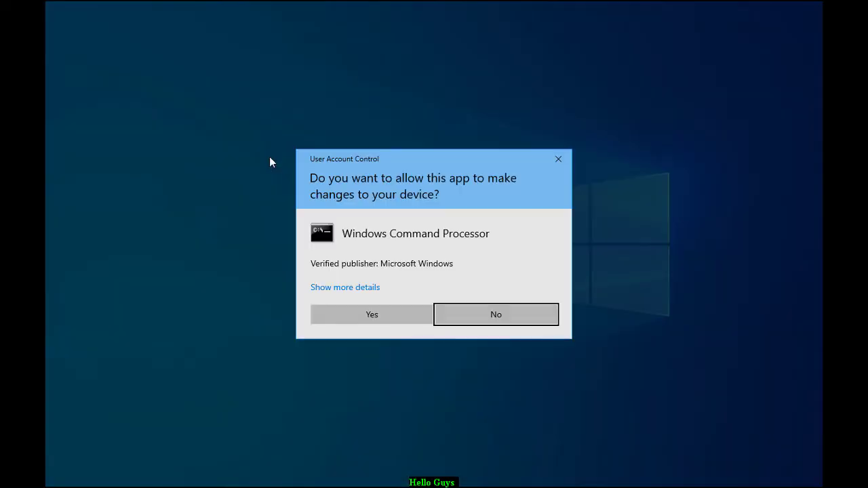
click(496, 314)
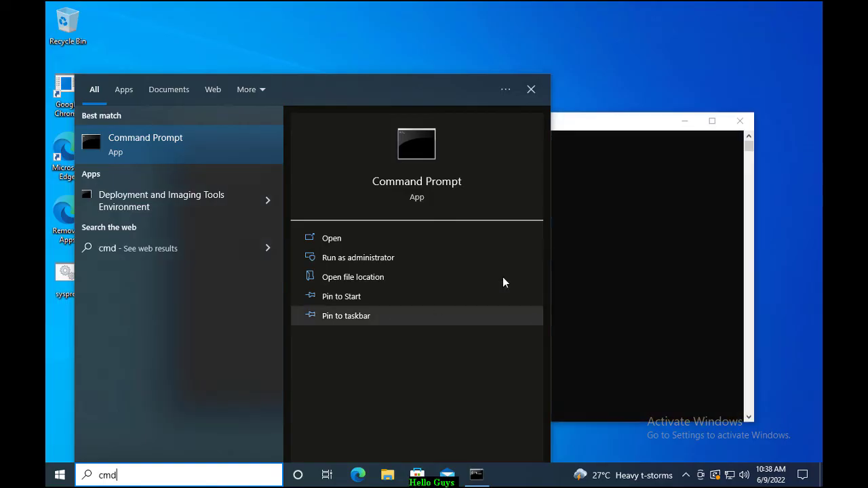
Run sfc /scannow with no integrity violations found, then open Windows Settings.
click(357, 257)
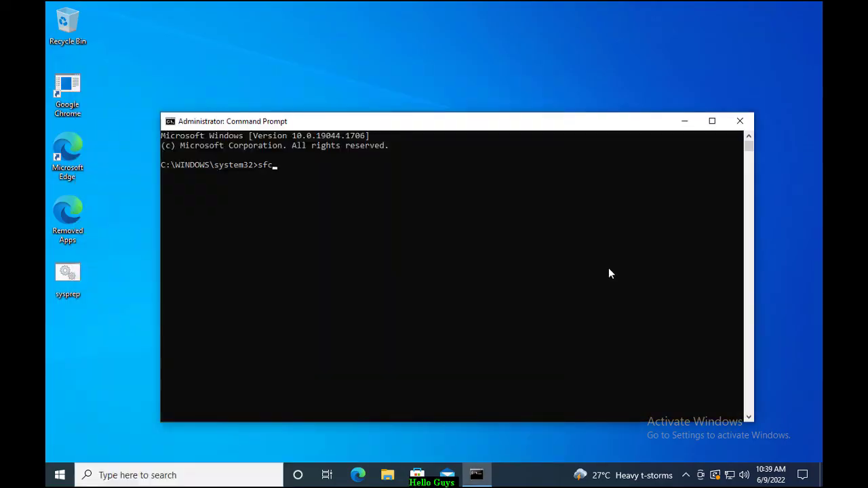
text(/sc)
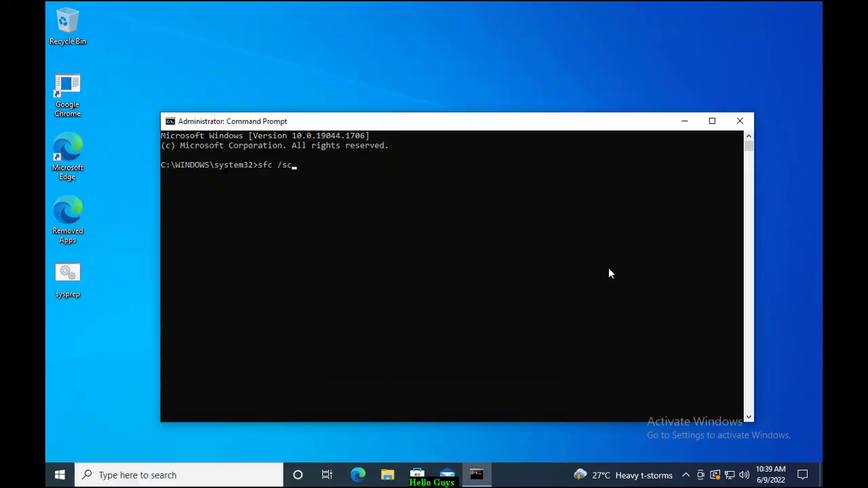
text(annow)
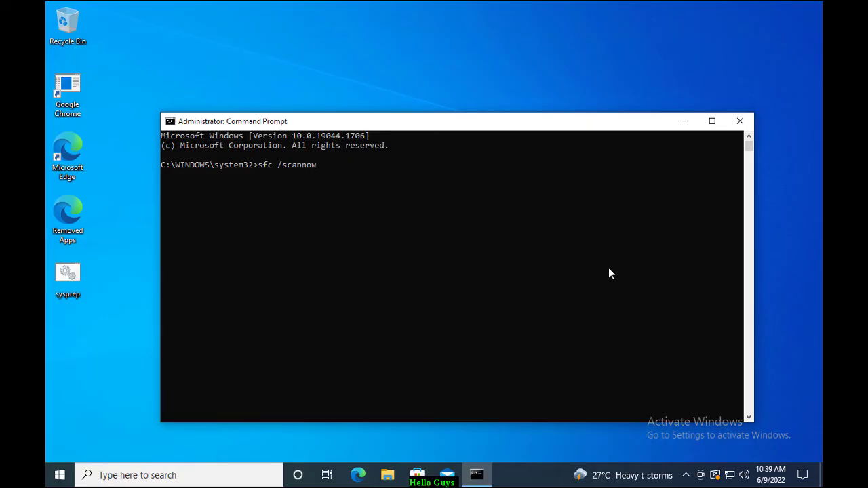
key(Return)
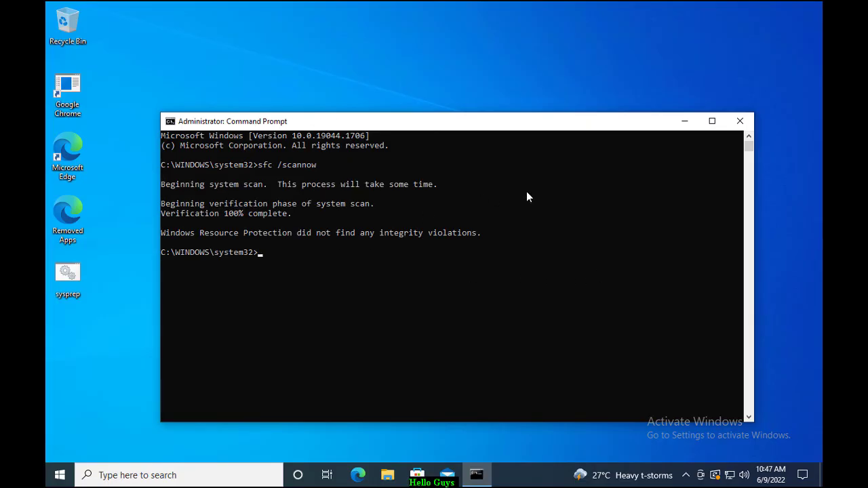
mouse_move(503, 256)
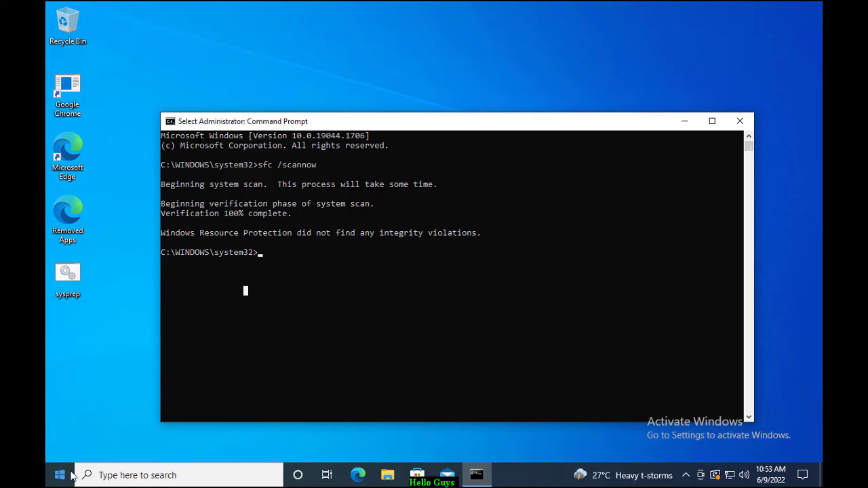
right_click(60, 474)
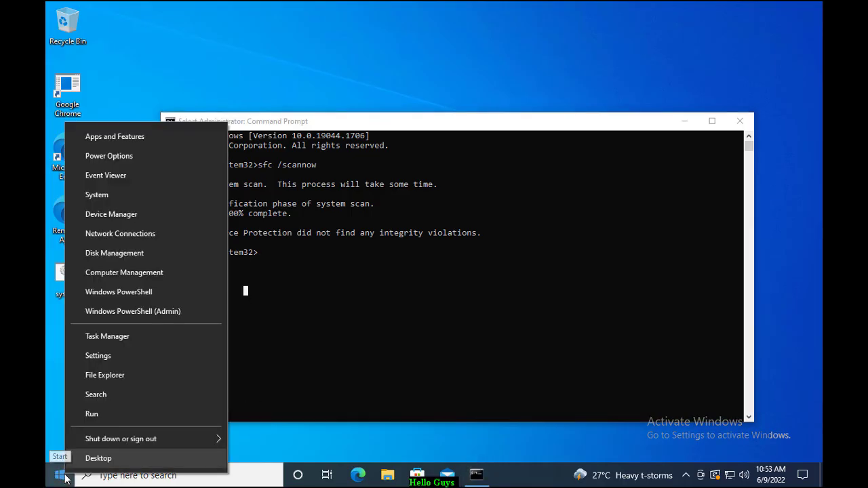
mouse_move(91, 414)
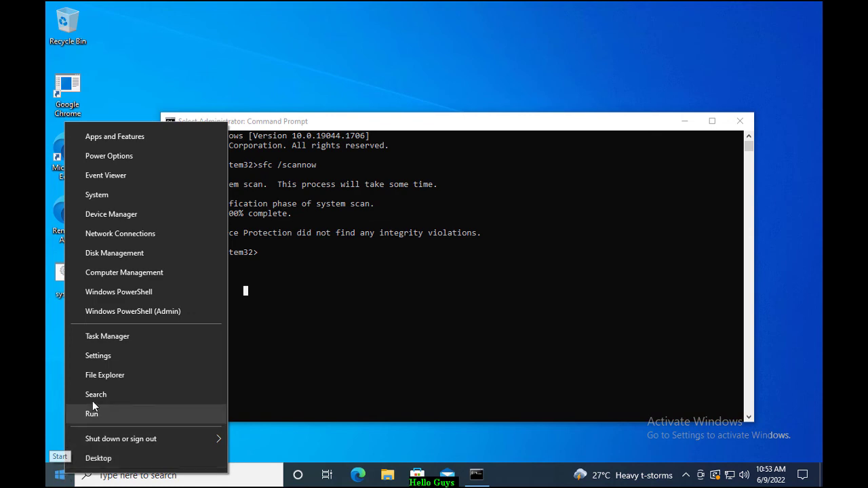
click(98, 355)
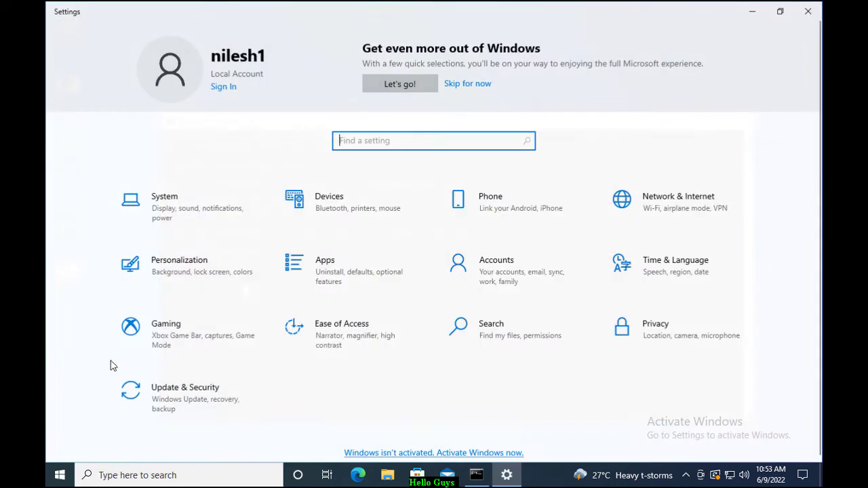
mouse_move(170, 409)
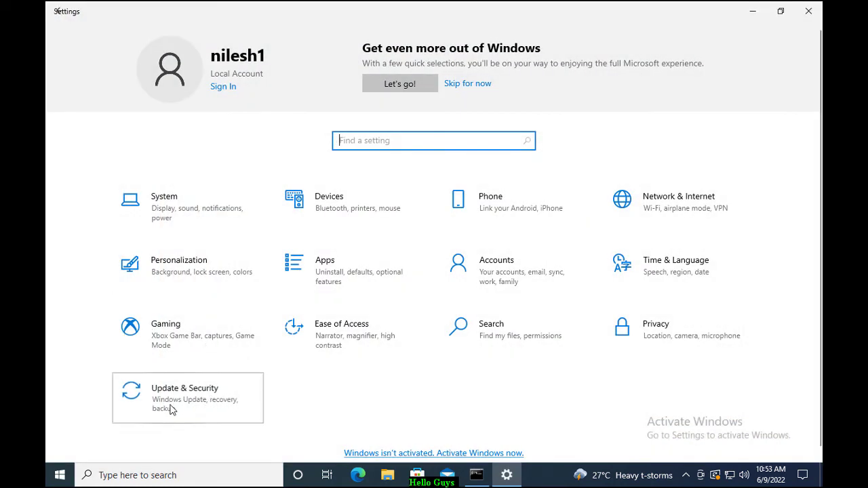
Open Update & Security to view Windows Update's pending .NET update and optional preview.
click(187, 398)
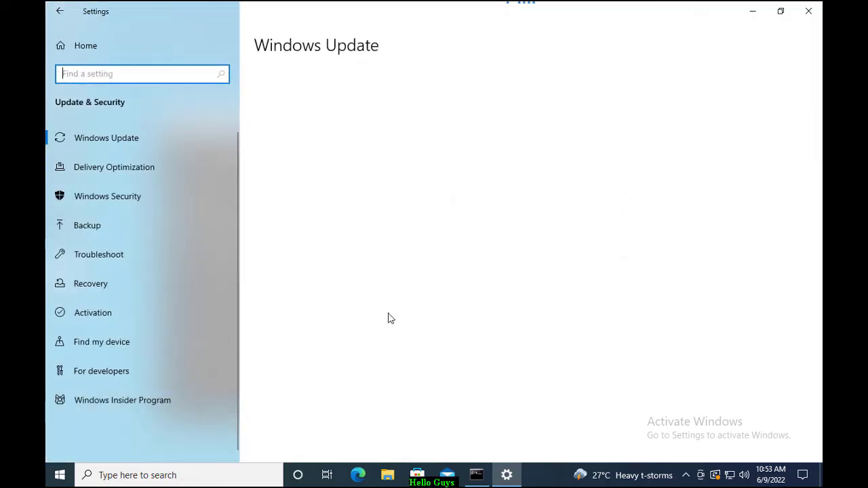
mouse_move(376, 150)
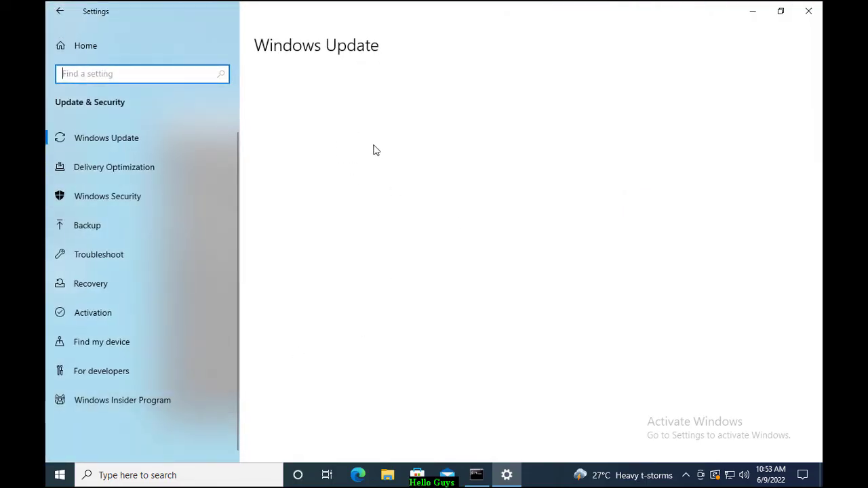
click(105, 138)
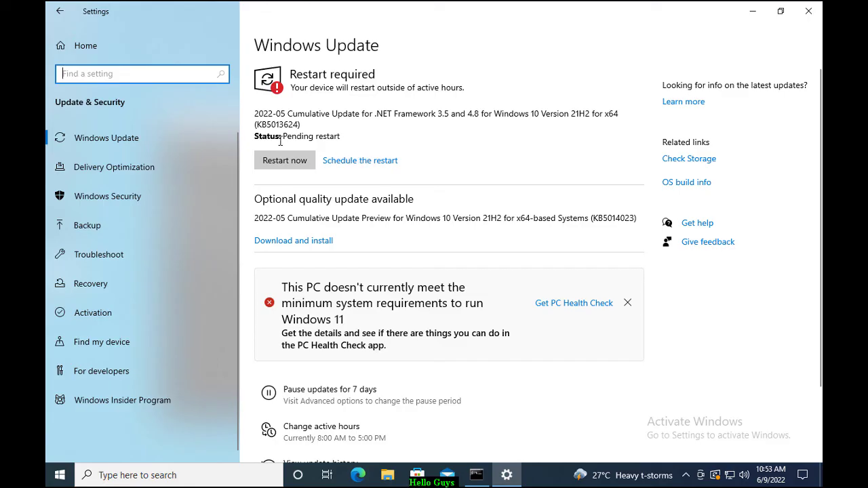